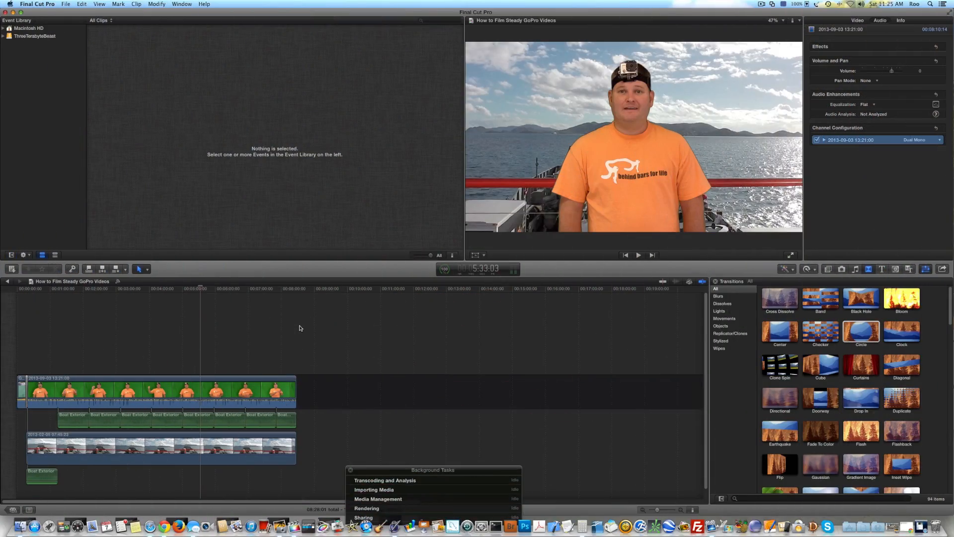
Step: Bring up the File > Share destinations list with the HD 1080p preset for export
left_click(66, 4)
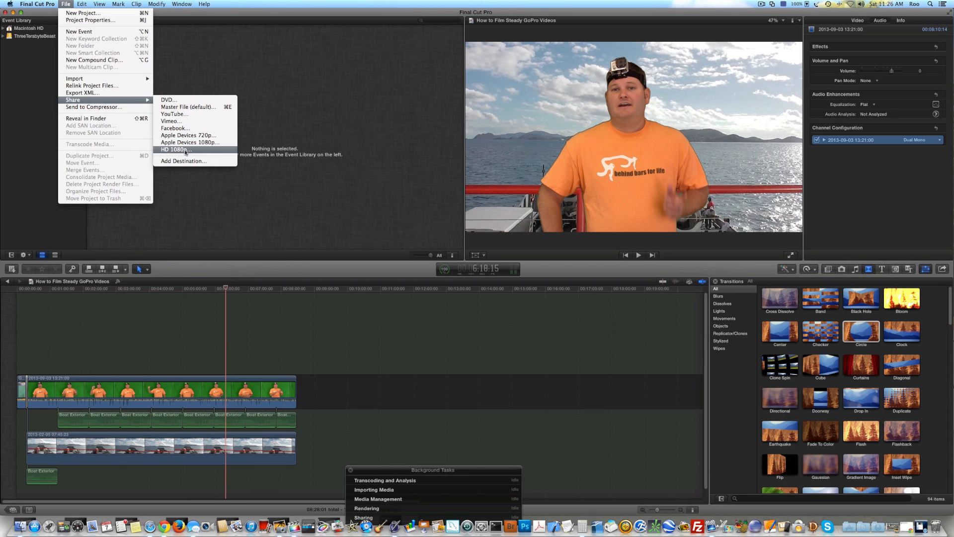